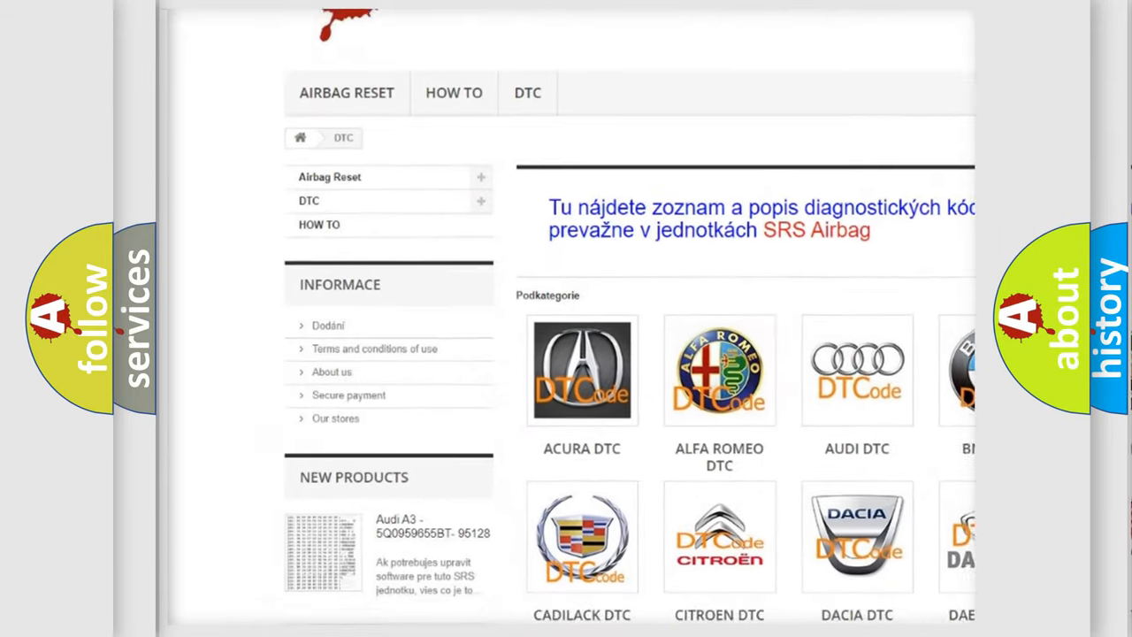
pyautogui.scroll(-3)
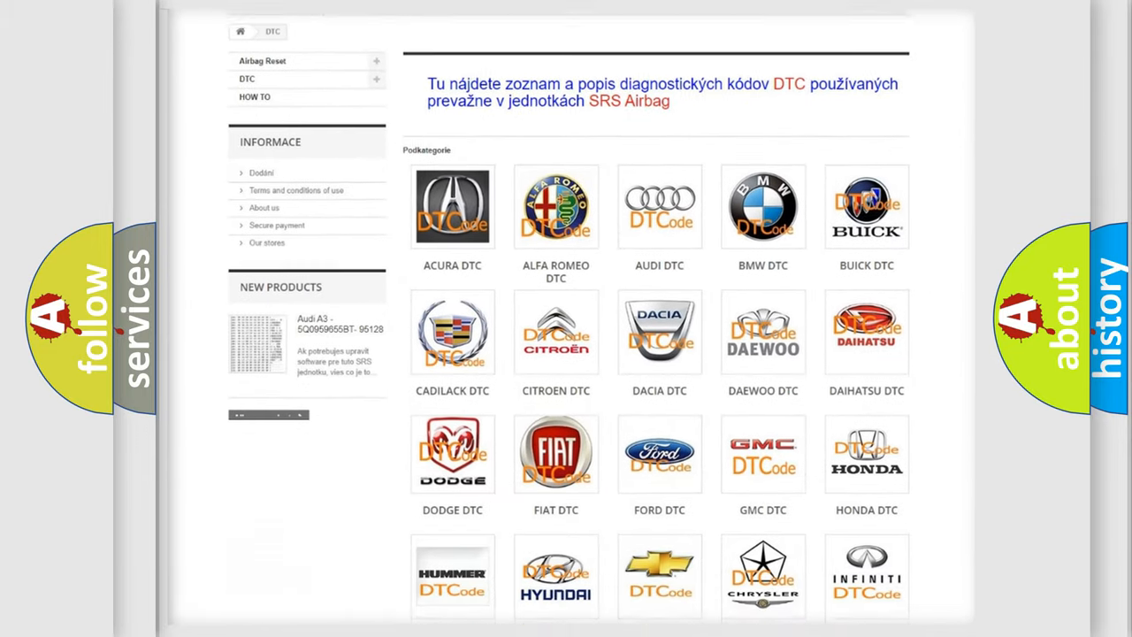
pyautogui.scroll(-3)
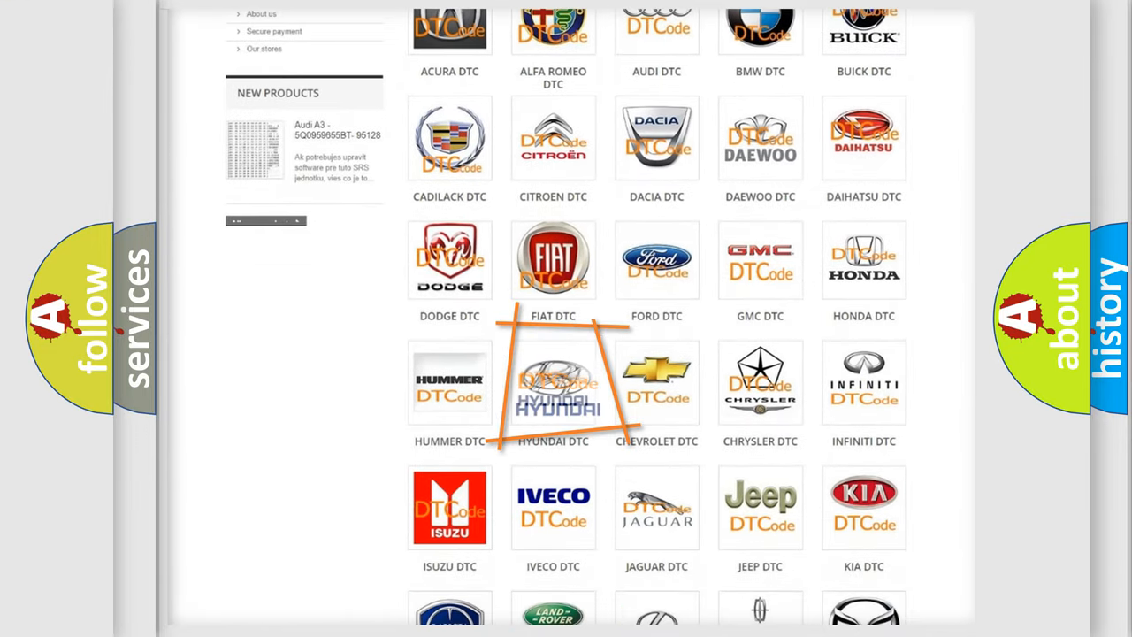